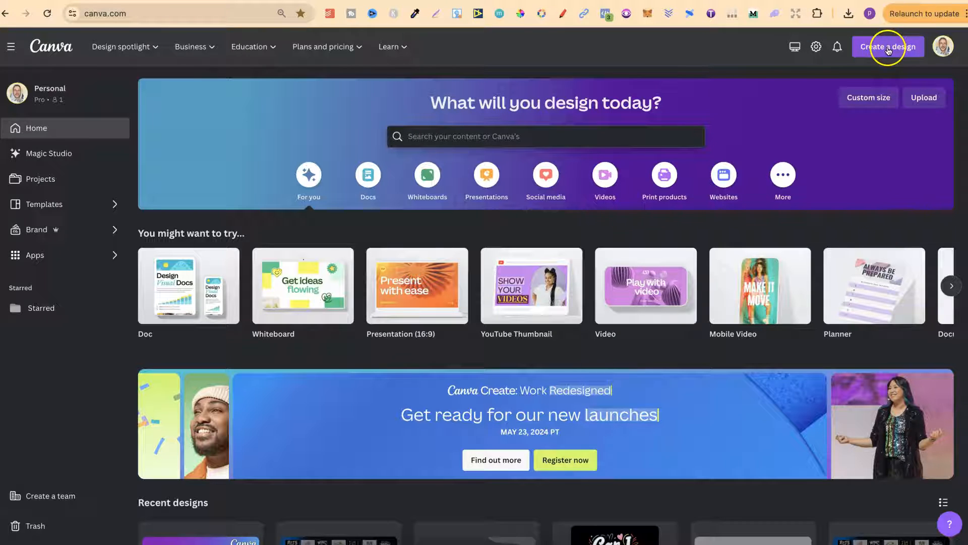
- Start a new Canva design using the Custom size option
{"action": "left_click", "coordinate": [888, 47]}
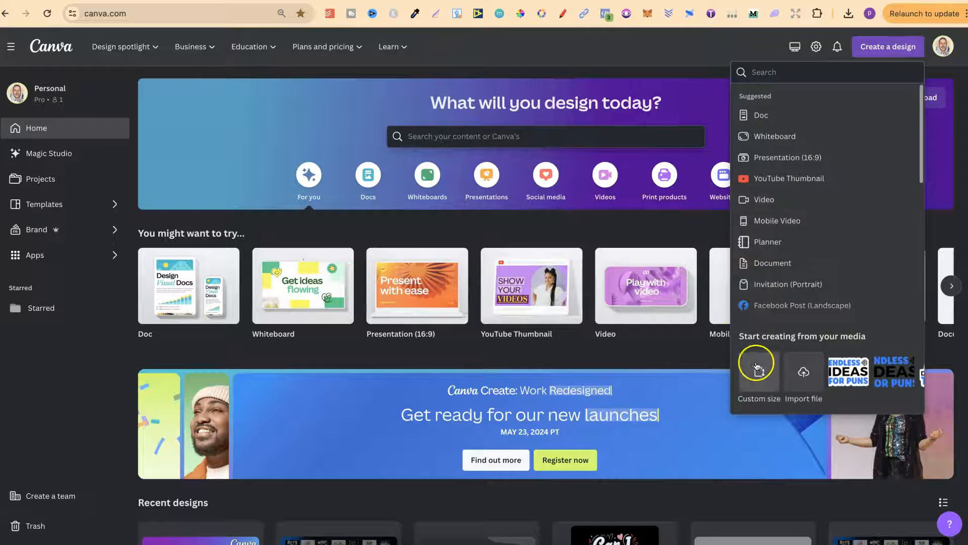
{"action": "left_click", "coordinate": [755, 371]}
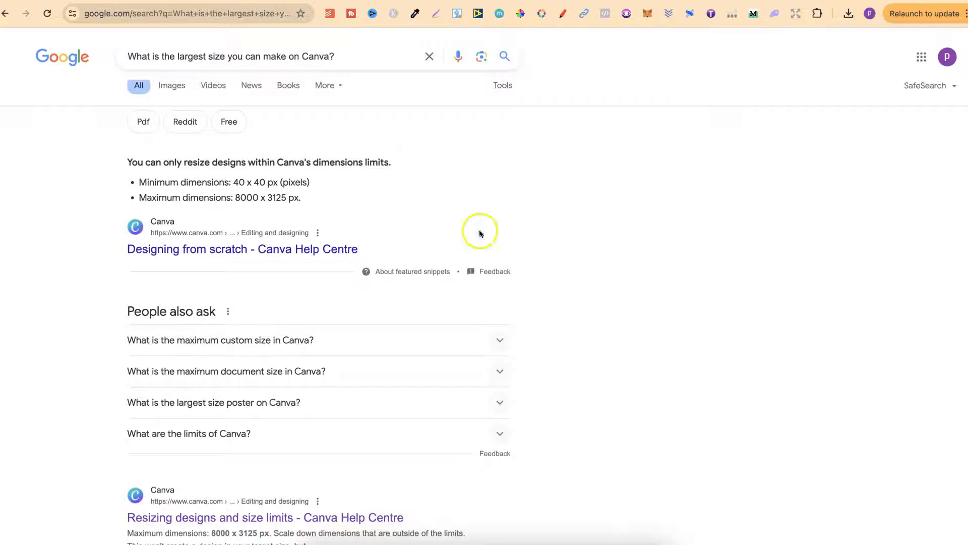
{"action": "mouse_move", "coordinate": [237, 181]}
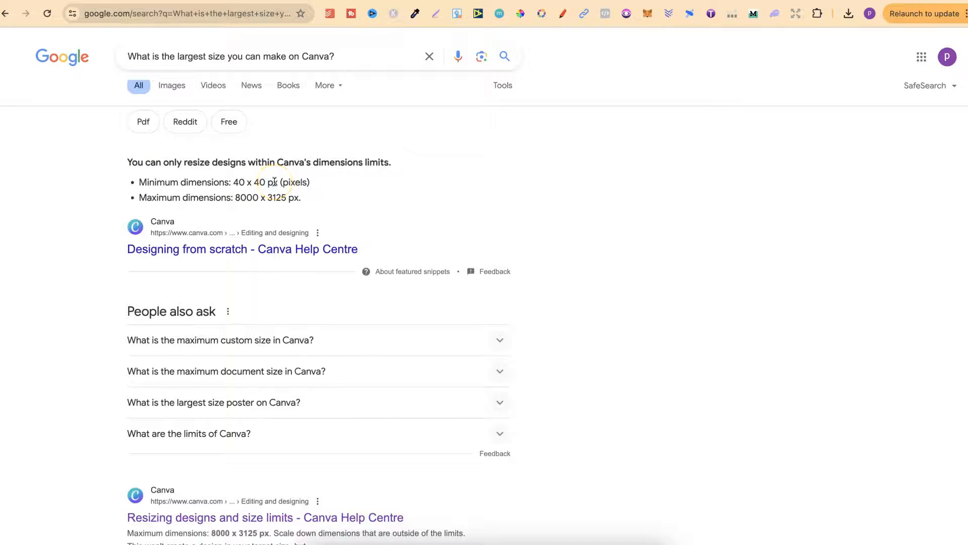
{"action": "mouse_move", "coordinate": [262, 200]}
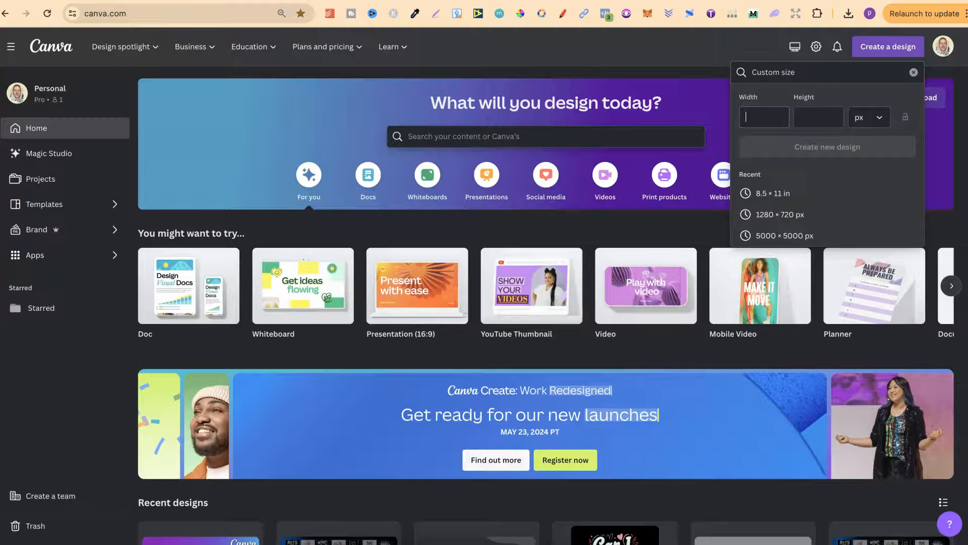
- Enter 8500 px width and 3400 px height, triggering the 40-8000 px range warning
{"action": "type", "text": "8500"}
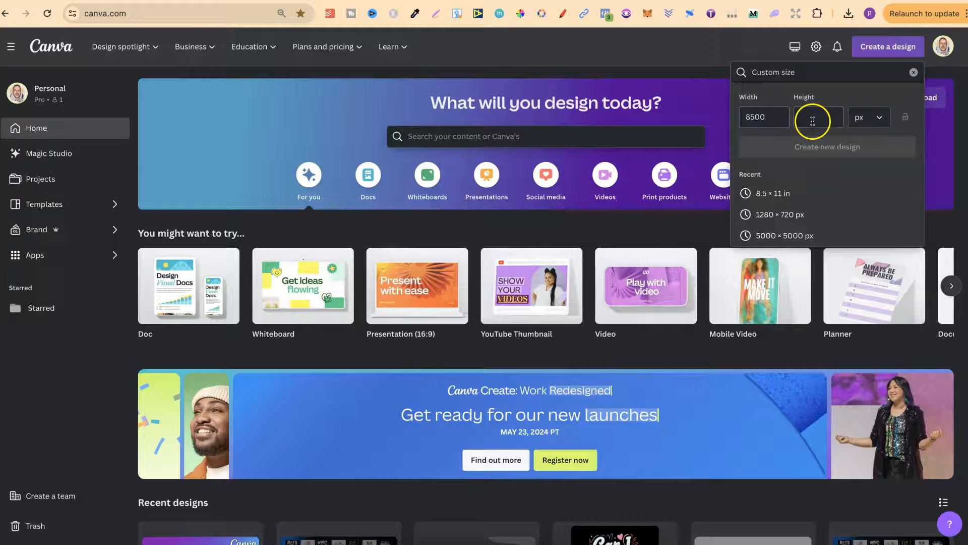
{"action": "type", "text": "3400"}
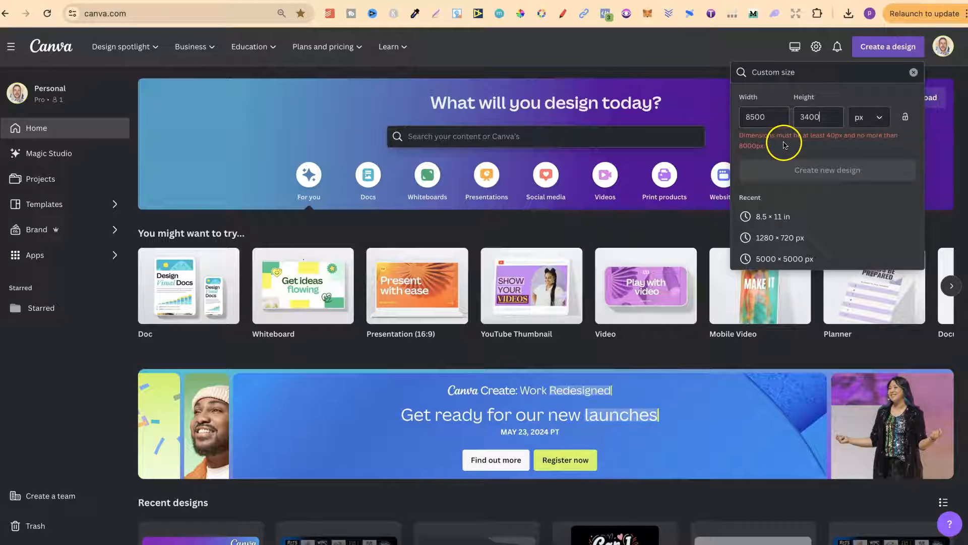
{"action": "mouse_move", "coordinate": [833, 143]}
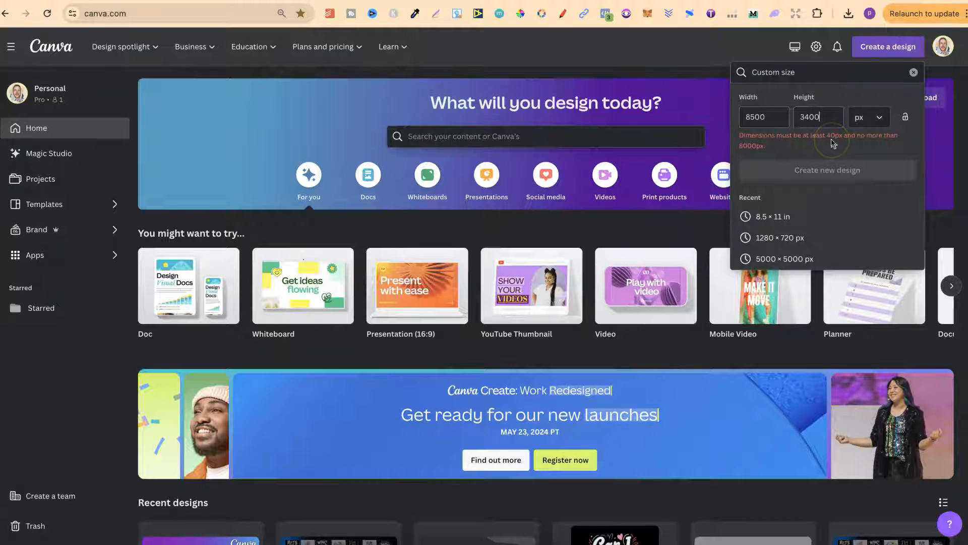
{"action": "mouse_move", "coordinate": [776, 156]}
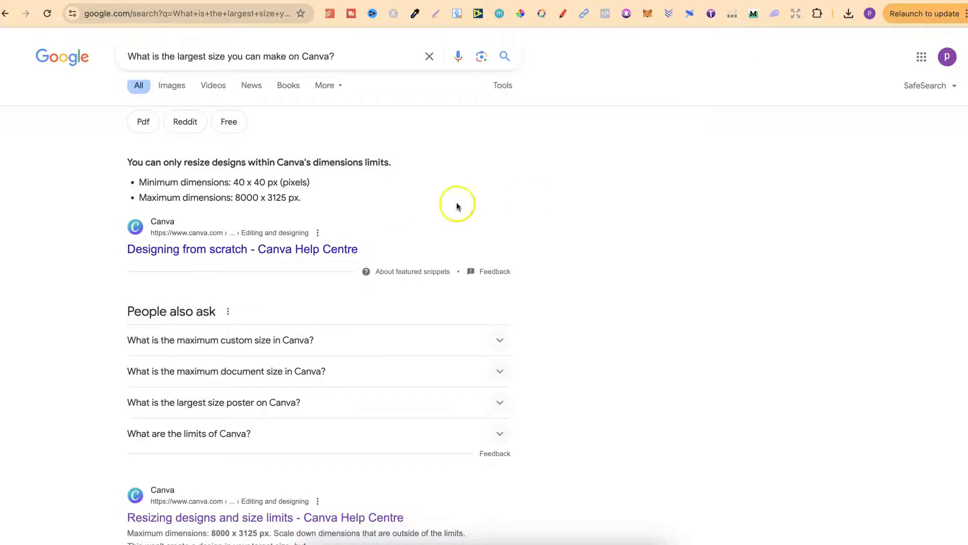
- Highlight the Google result lines stating Canva's 40 × 40 minimum and 8000 × 3125 maximum, then deselect
{"action": "left_click_drag", "start_coordinate": [139, 181], "coordinate": [296, 198]}
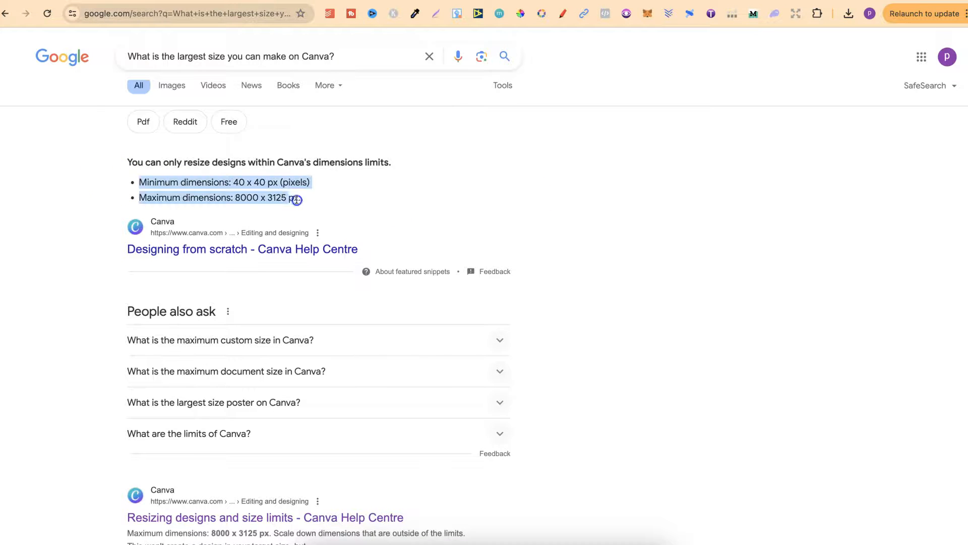
{"action": "mouse_move", "coordinate": [516, 195]}
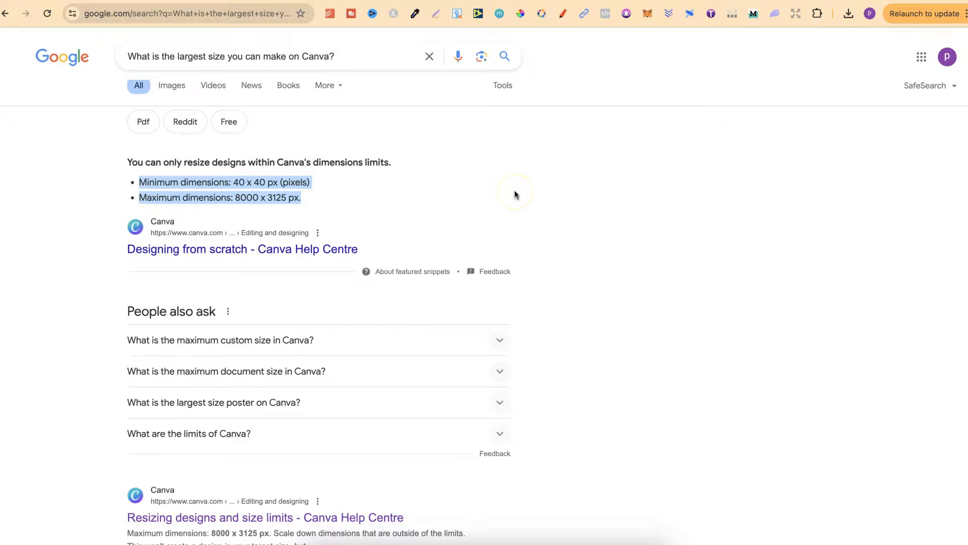
{"action": "left_click", "coordinate": [516, 193]}
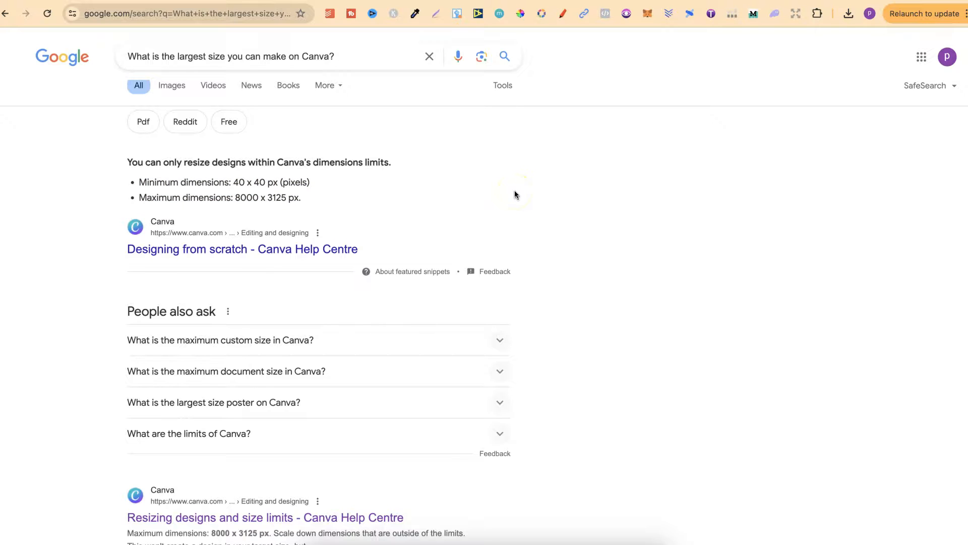